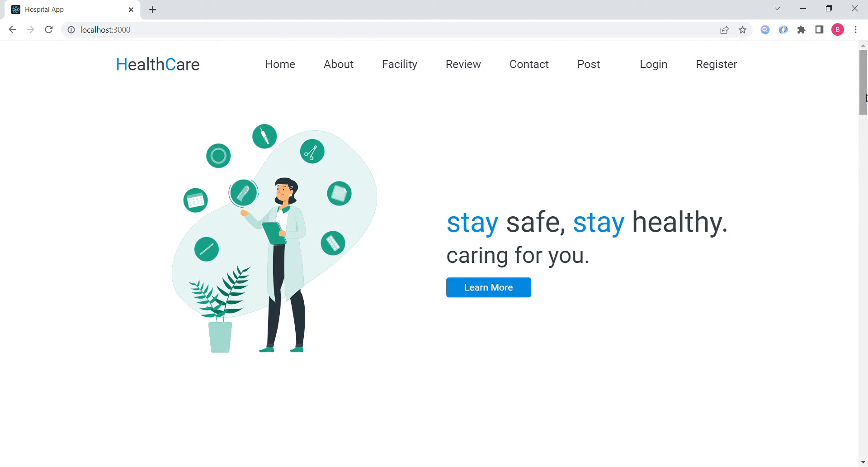
Scroll the home page past services, facilities and statistics down to the appointment form.
scroll(down, 3)
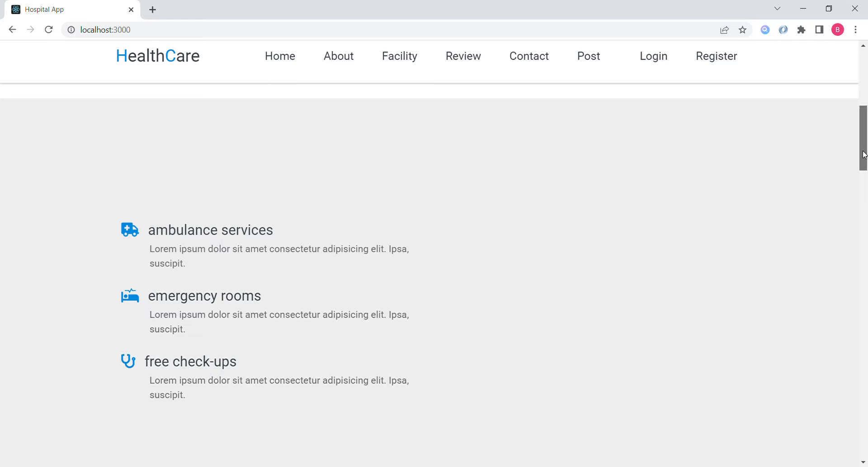
scroll(down, 3)
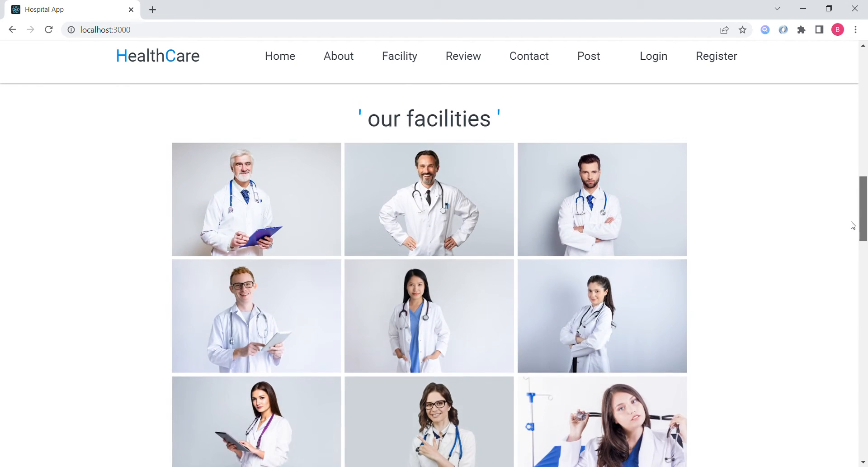
scroll(down, 3)
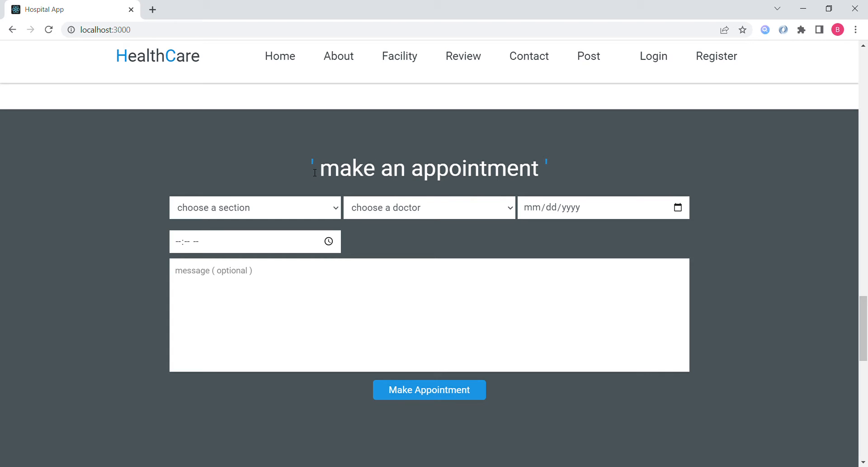
mouse_move(330, 177)
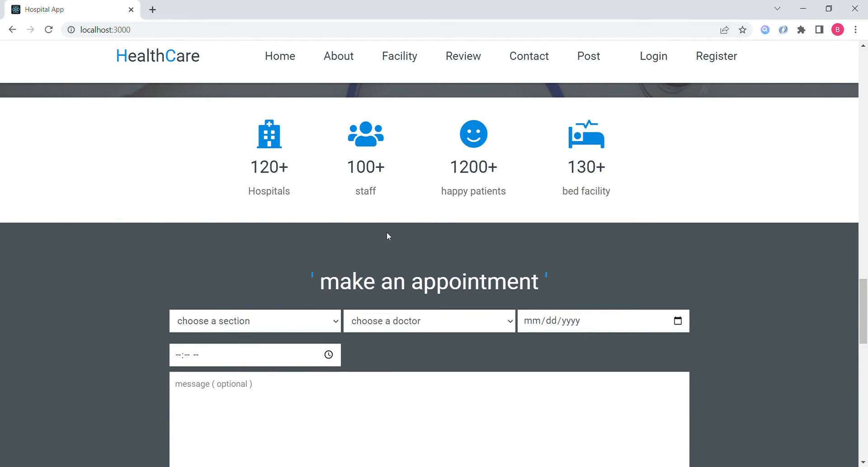
scroll(down, 3)
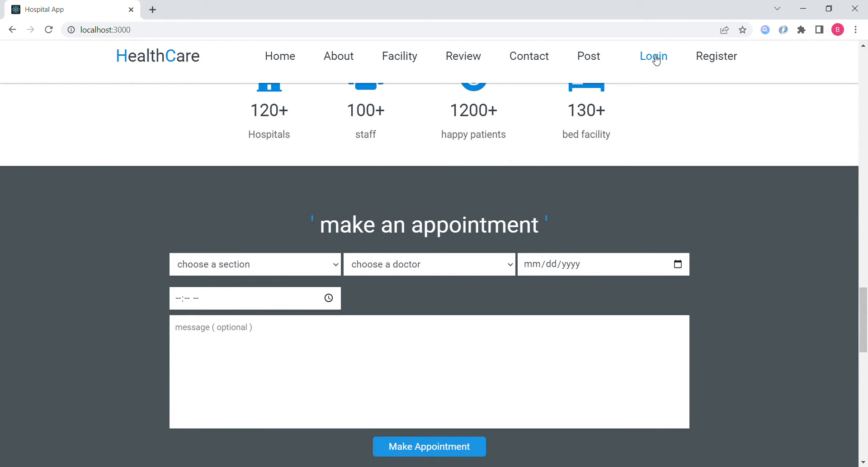
click(653, 56)
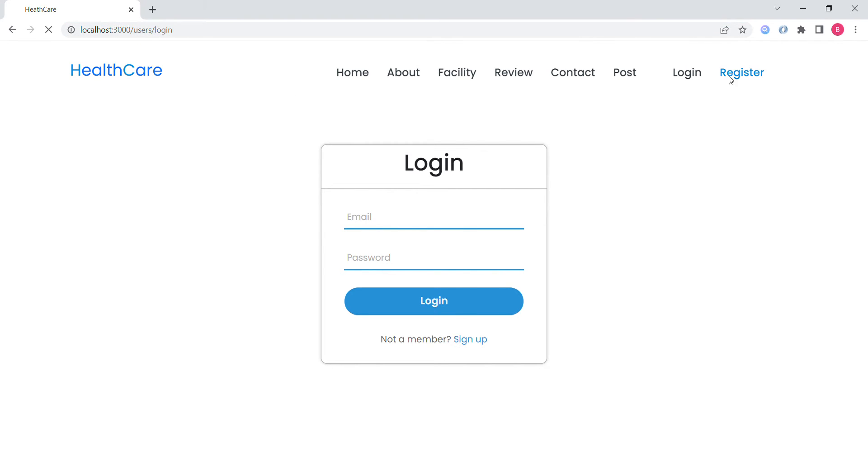
click(741, 72)
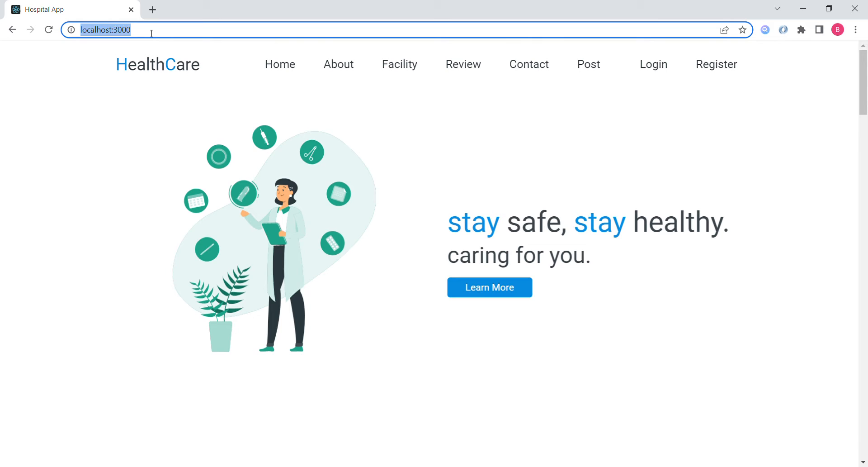
Visit localhost:3000/doctors/loginDoc, then change the path to doctors/registerDoc.
text(doctors/loginDoc)
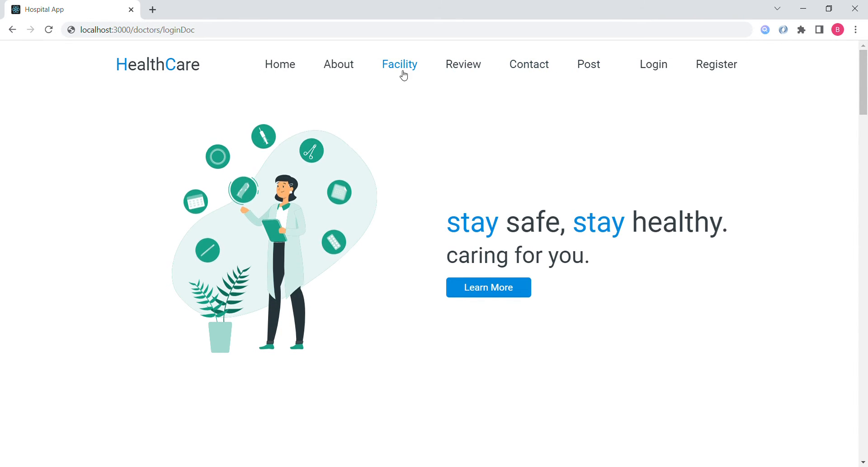
mouse_move(370, 68)
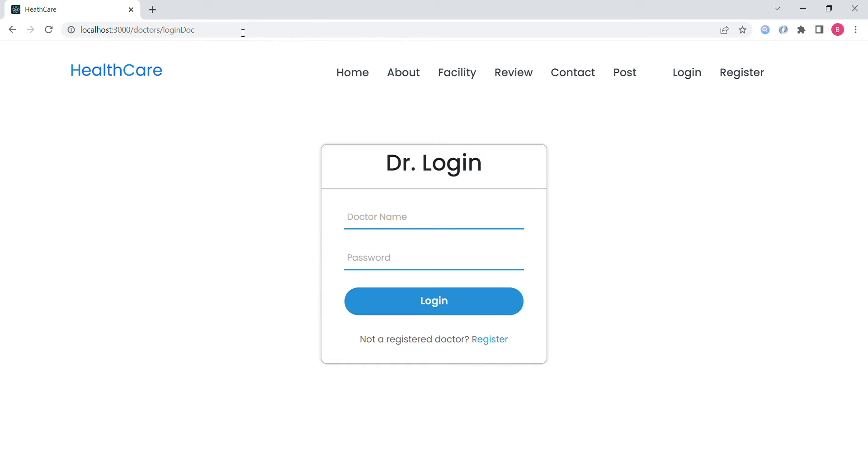
click(434, 257)
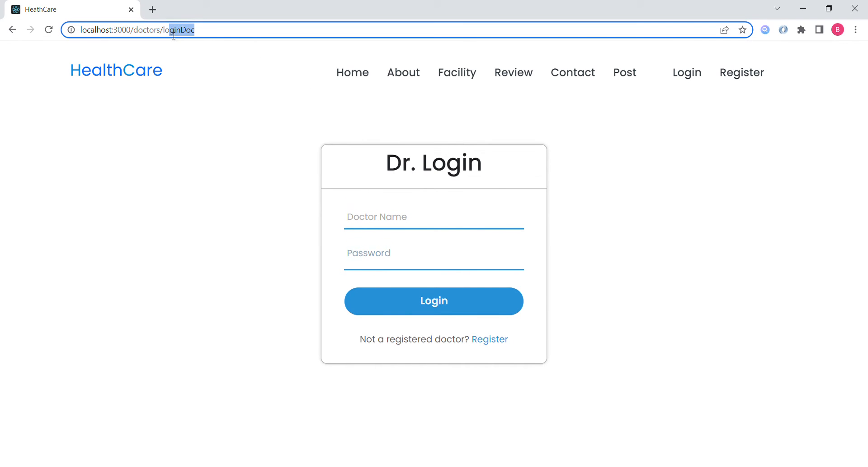
text(registerDoc)
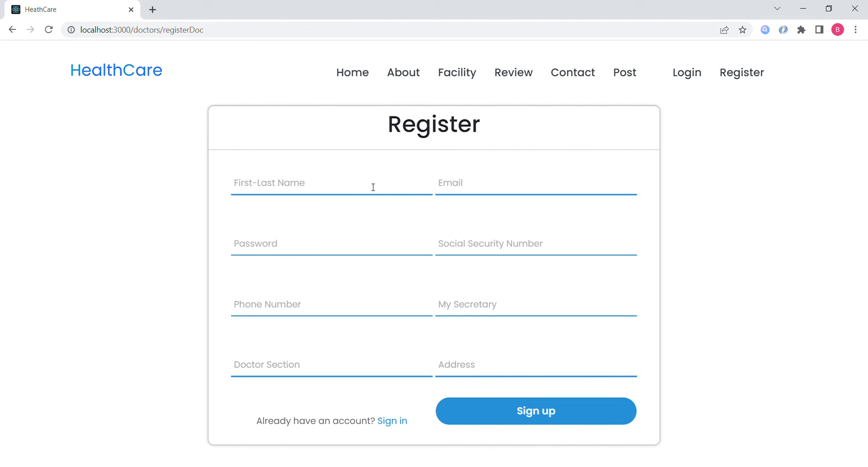
mouse_move(440, 105)
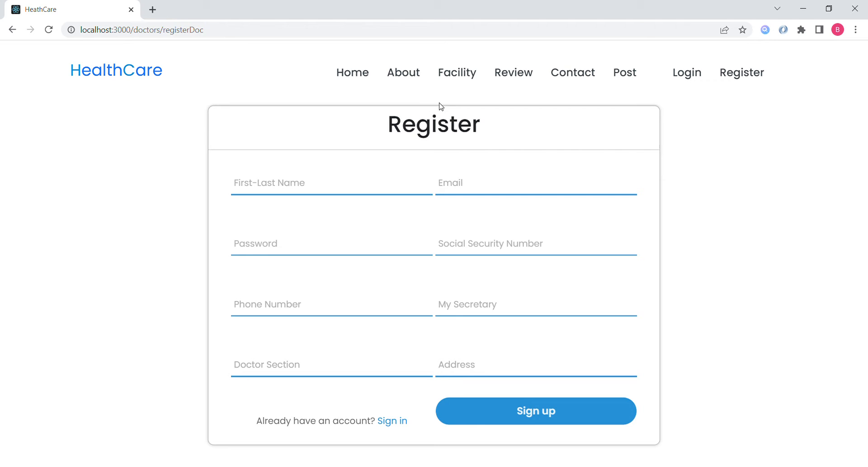
mouse_move(329, 260)
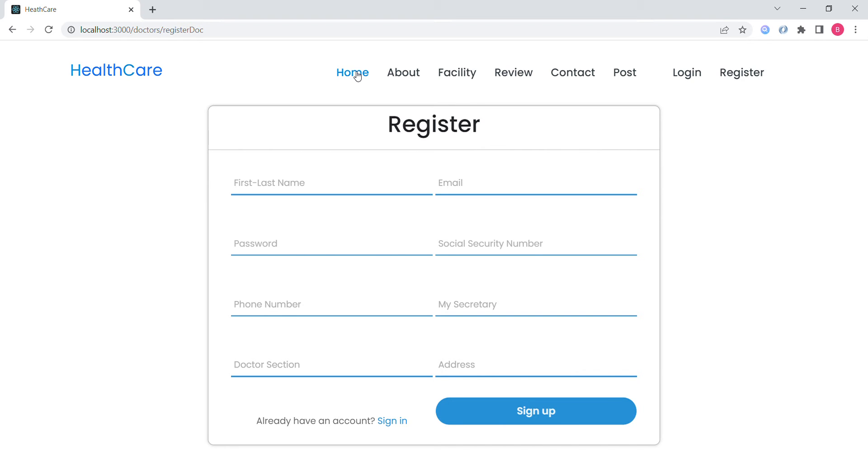
click(352, 72)
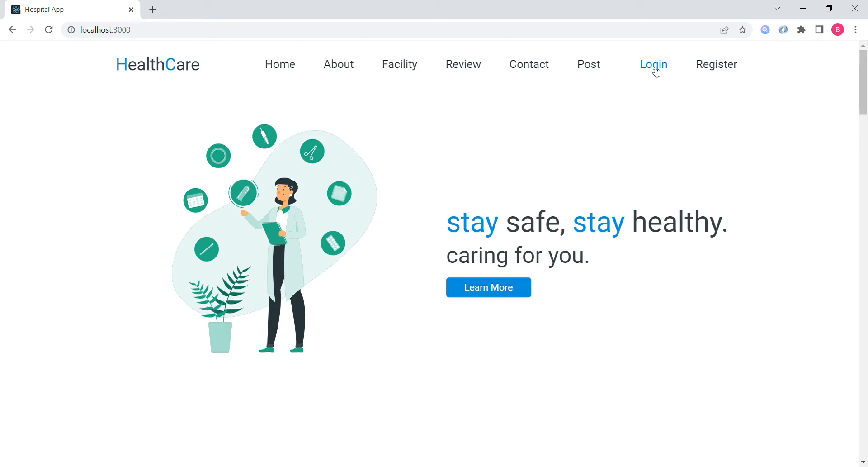
click(653, 64)
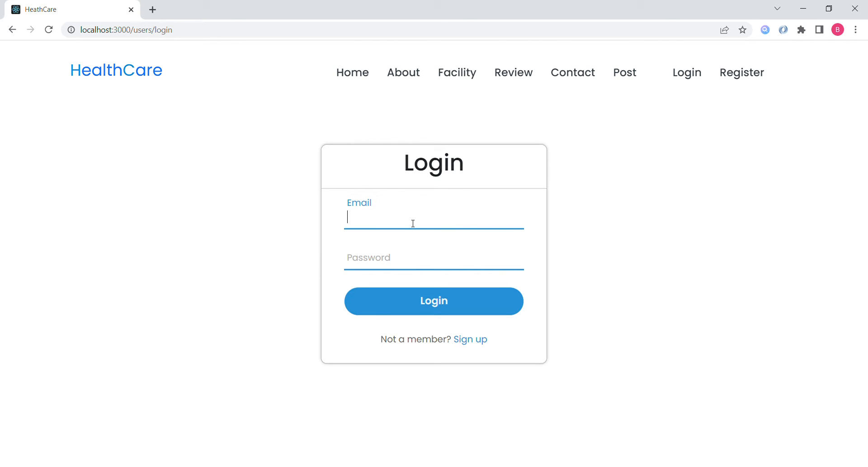
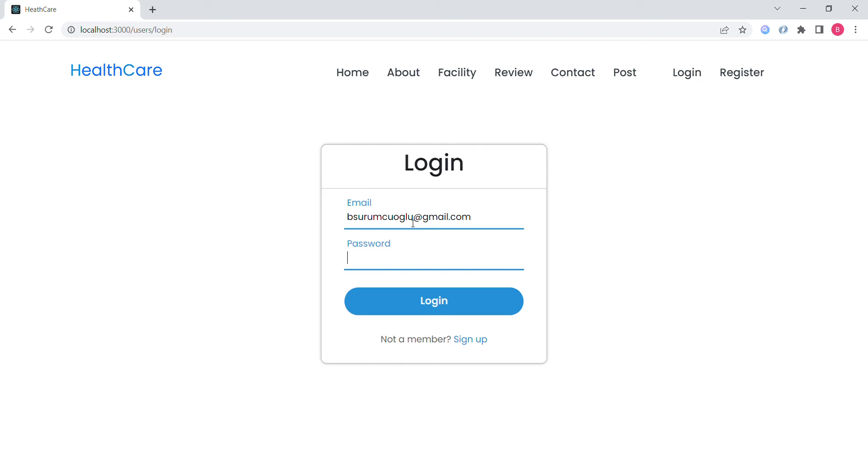
text(•)
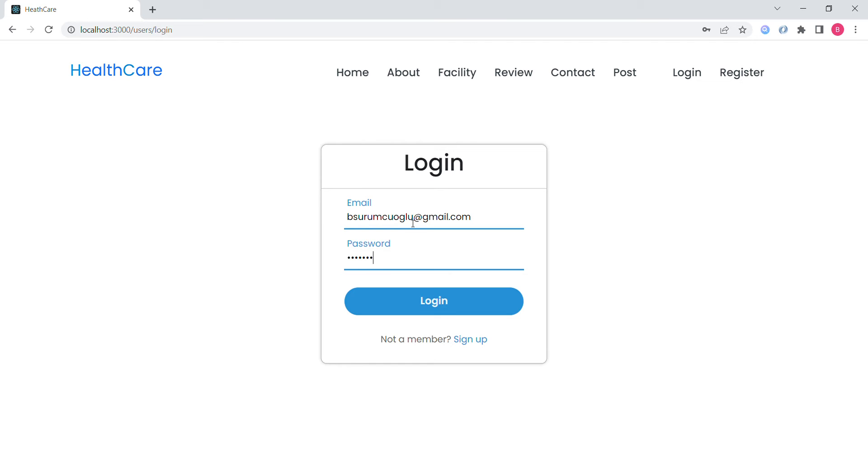
click(433, 301)
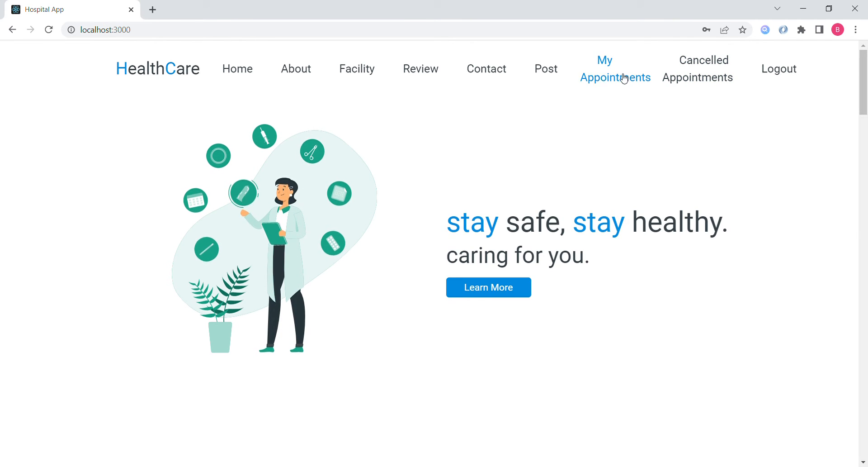
click(604, 69)
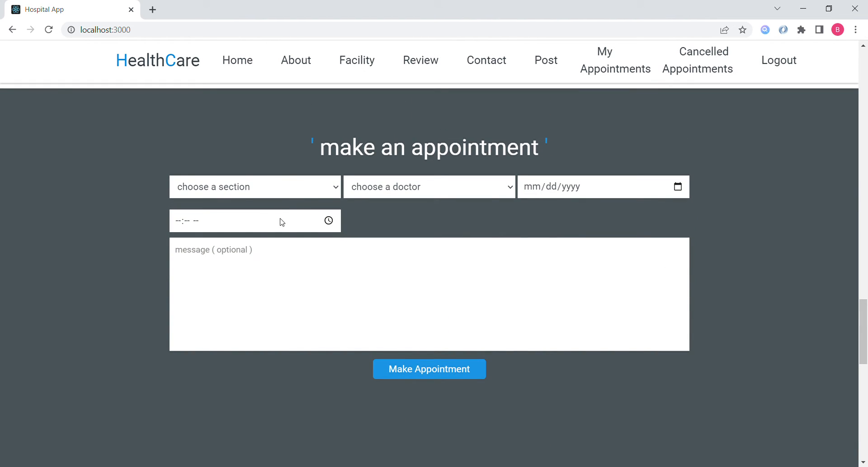
mouse_move(393, 410)
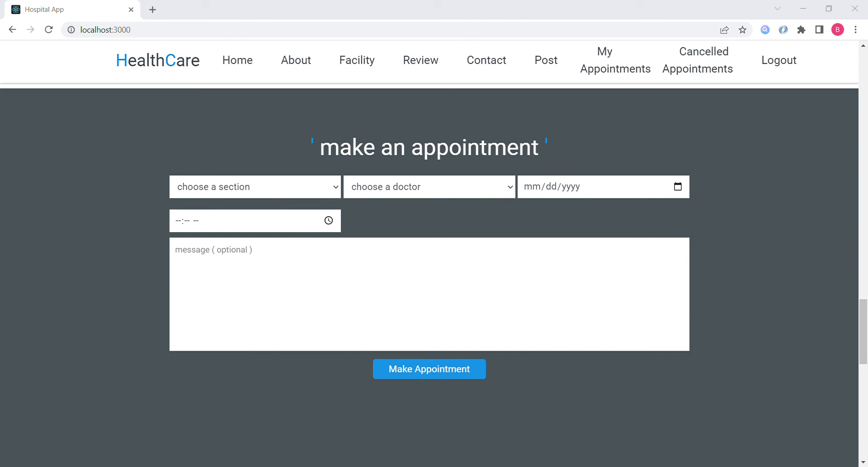
mouse_move(497, 156)
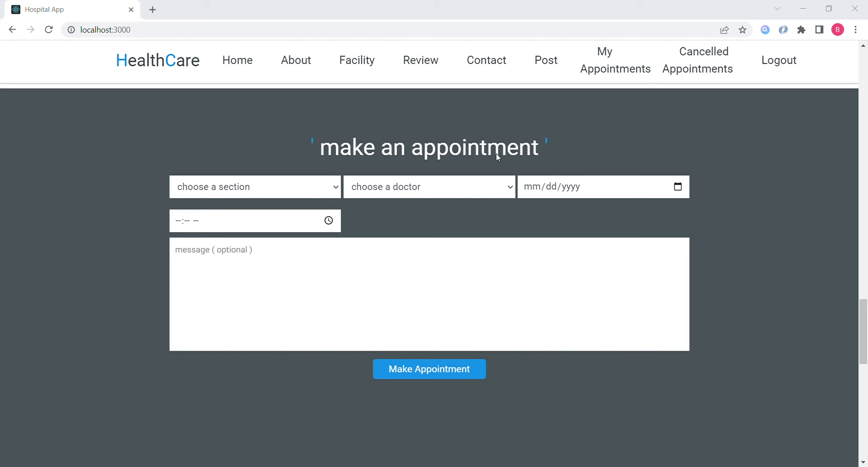
mouse_move(332, 135)
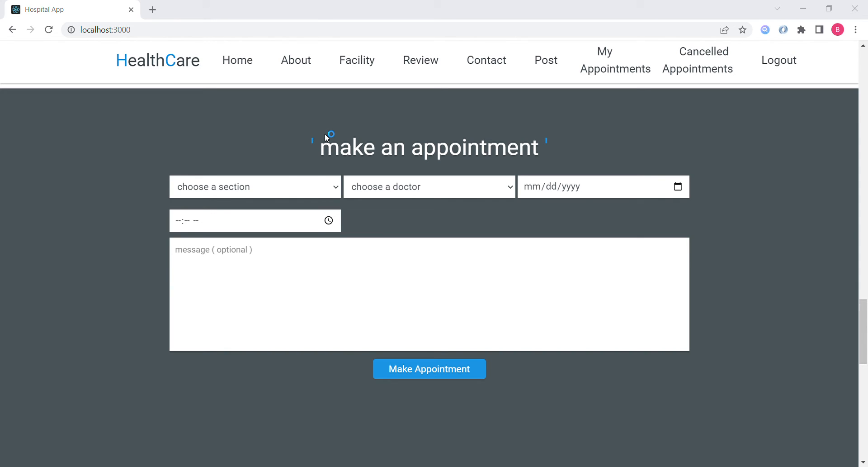
mouse_move(97, 253)
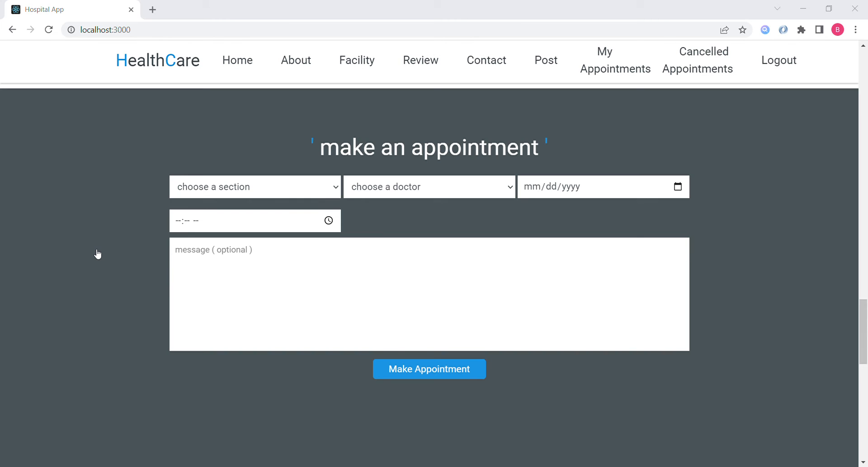
mouse_move(92, 385)
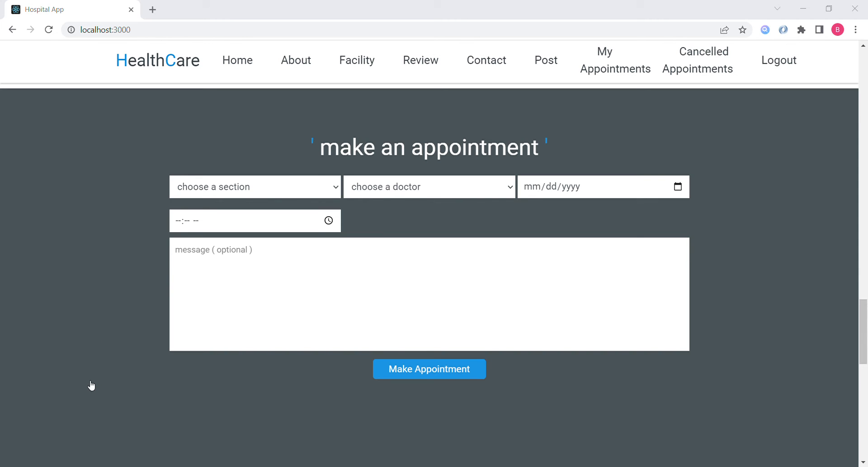
mouse_move(365, 235)
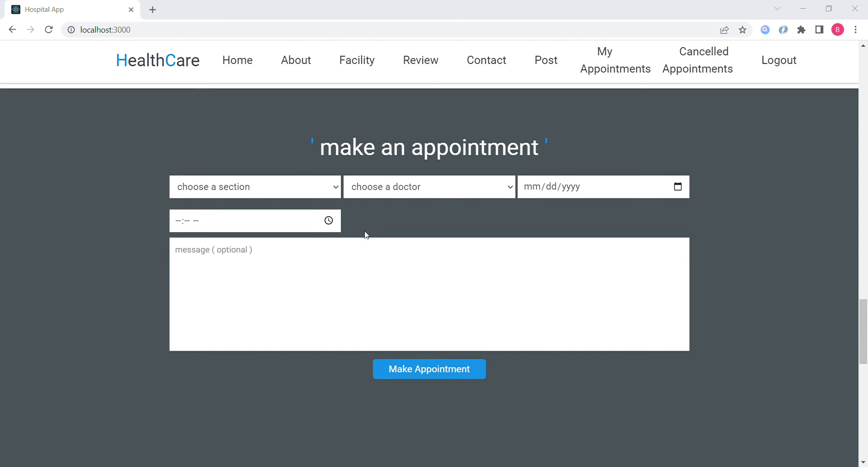
mouse_move(298, 193)
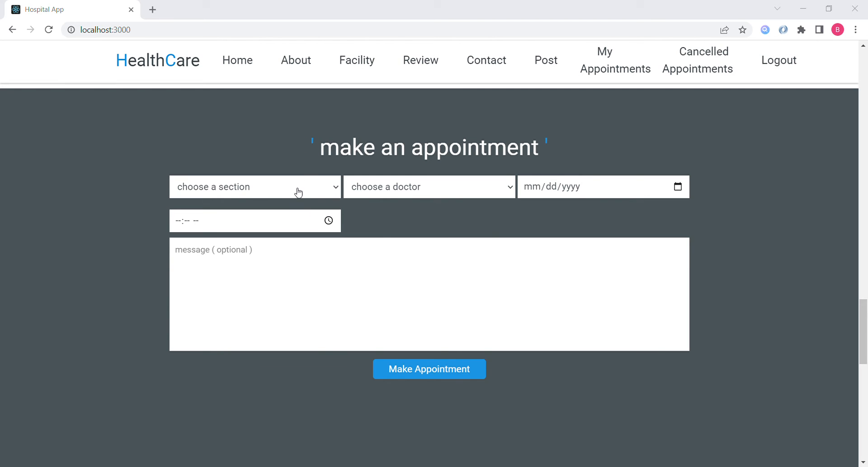
mouse_move(331, 248)
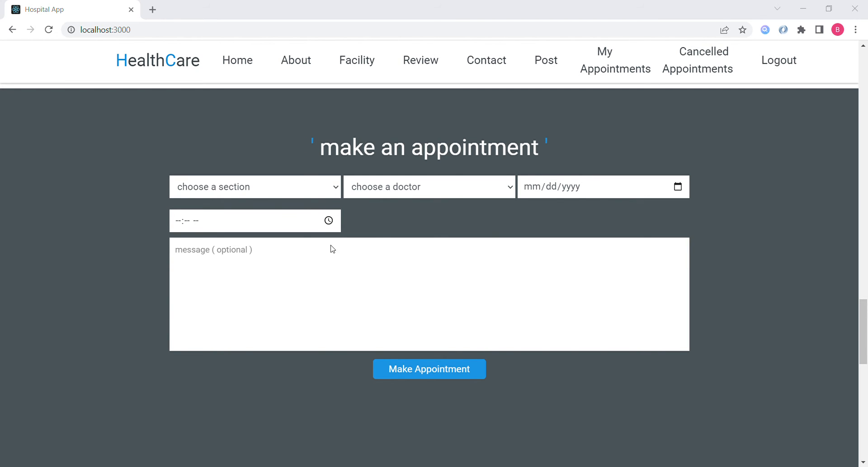
mouse_move(303, 282)
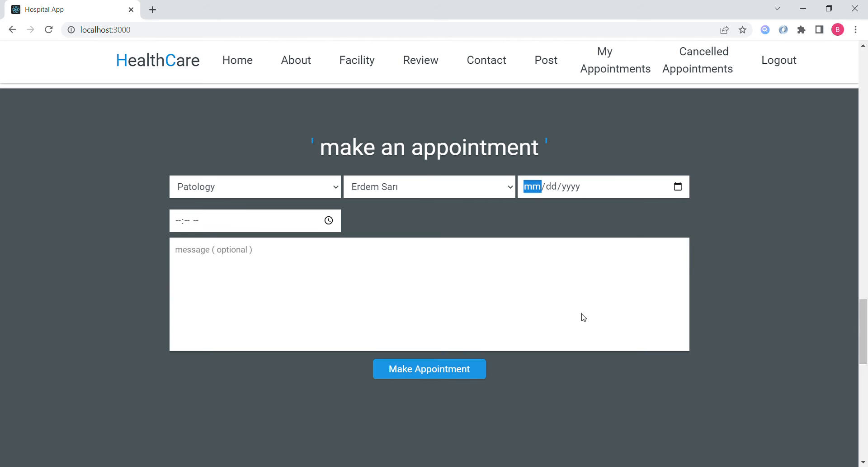
text(09/26/2022)
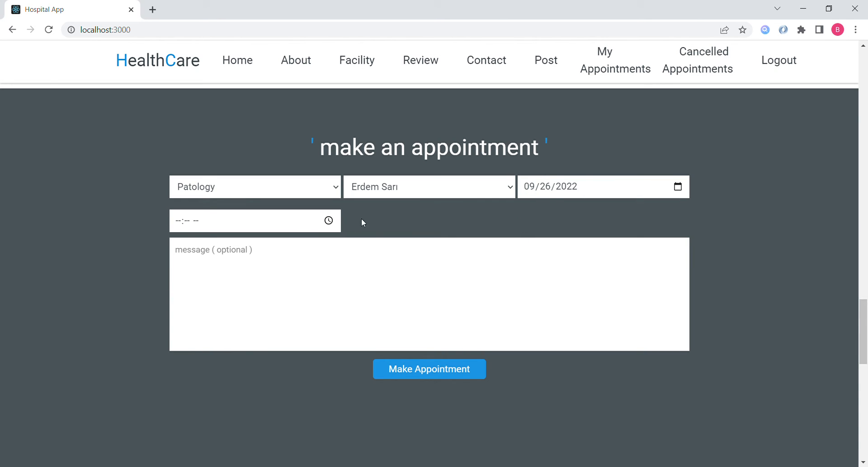
click(178, 220)
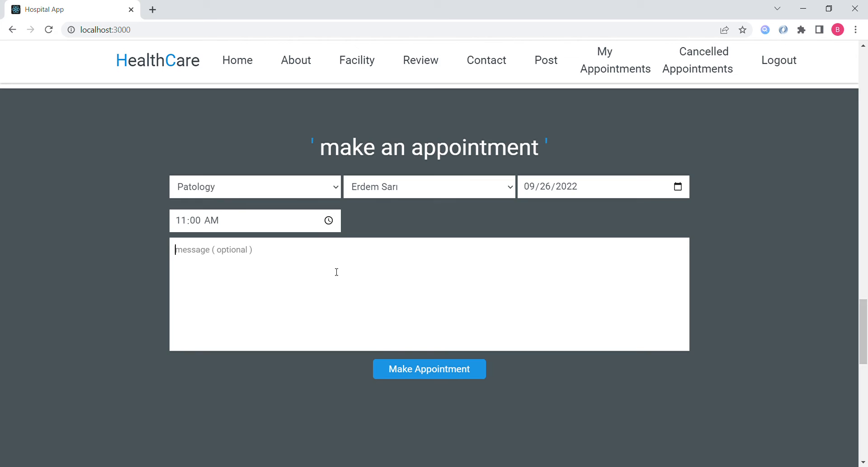
click(429, 369)
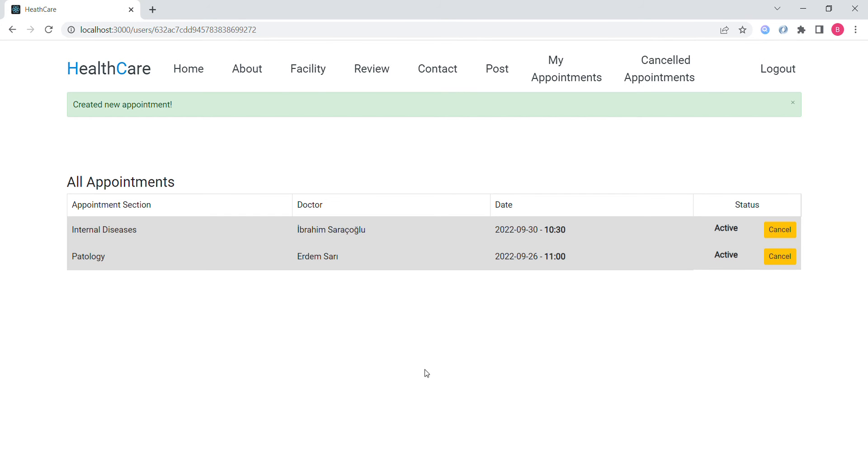
Review the cancelled appointments, log the patient out and reach the doctor login page.
drag(97, 256, 330, 256)
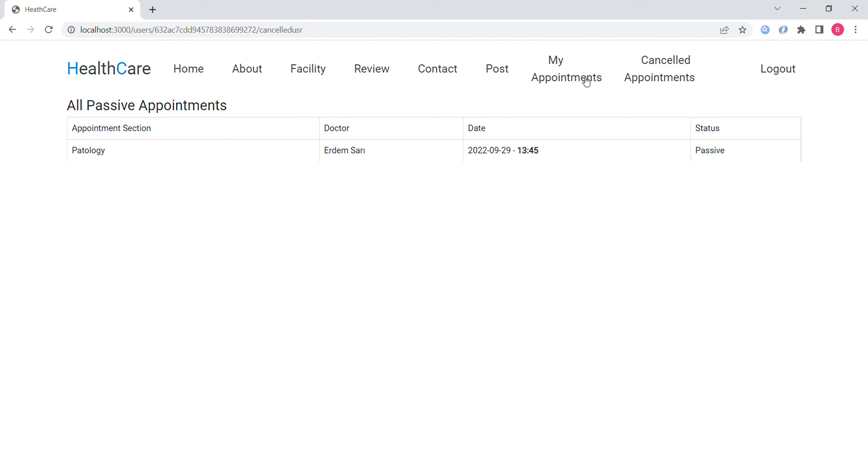
drag(71, 150, 727, 151)
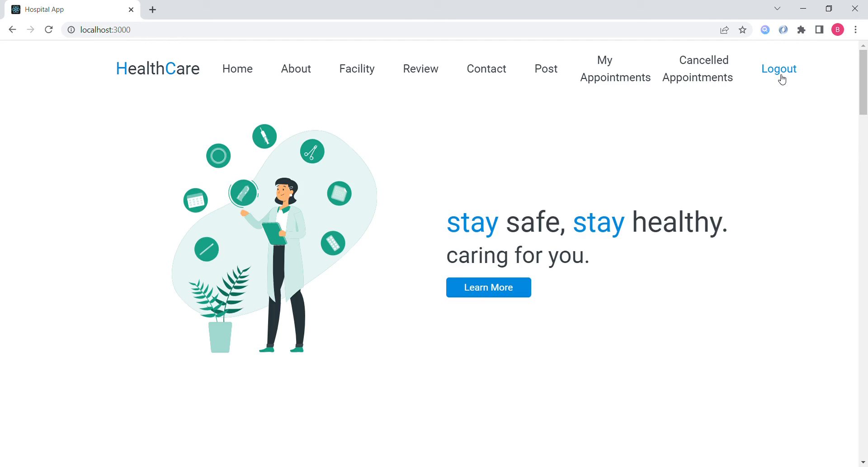
click(779, 69)
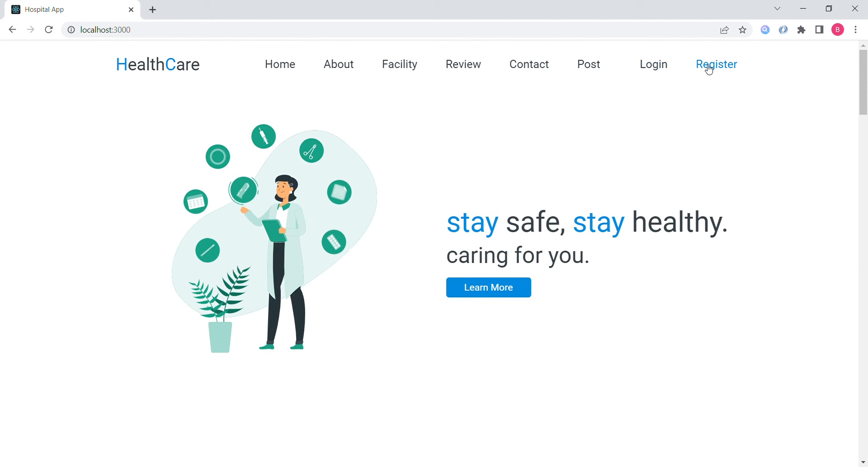
click(138, 30)
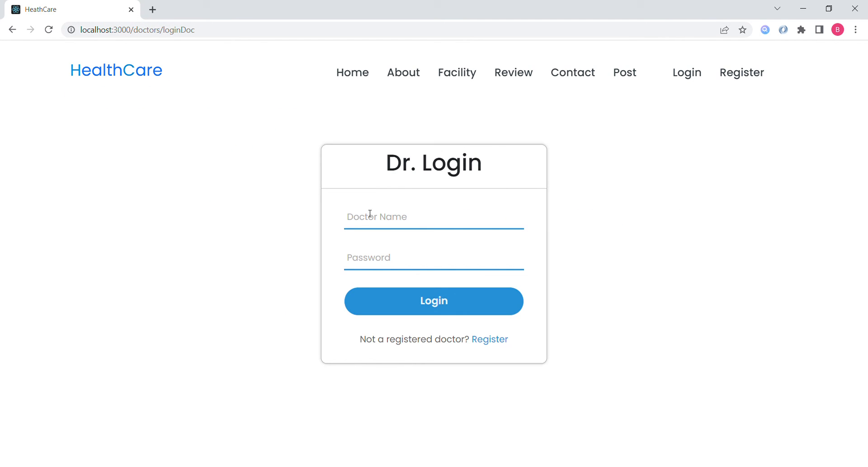
Log in as doctor Erdem with his password.
text(Erdem)
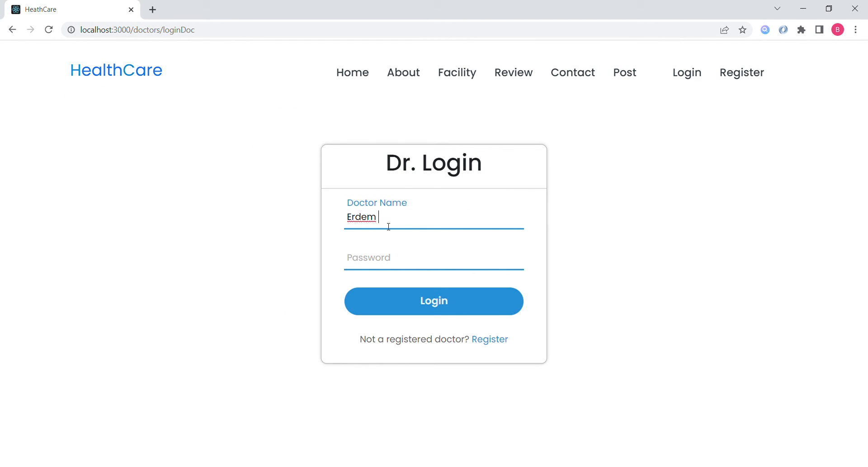
text(••)
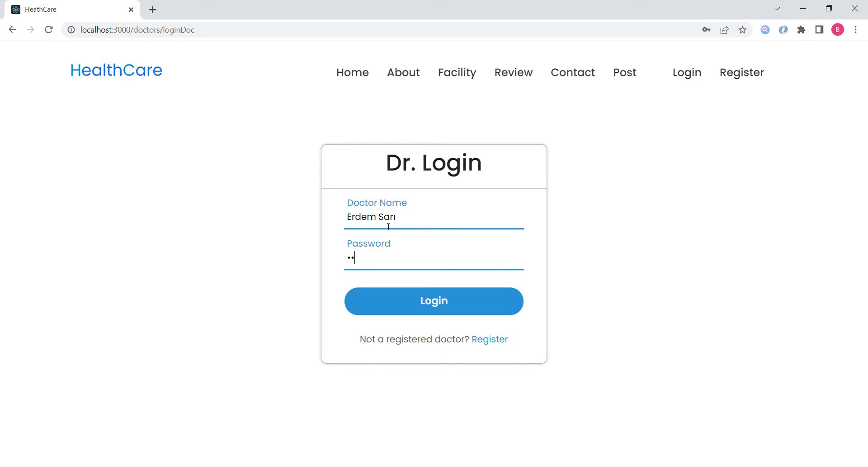
click(434, 300)
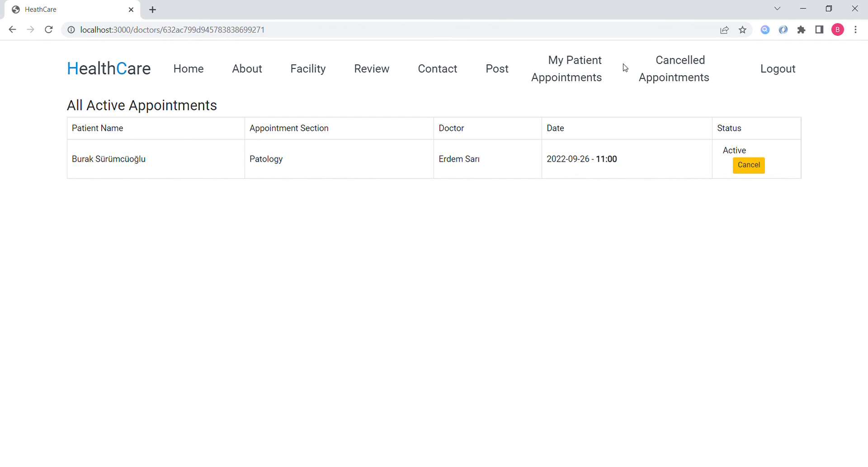
Cancel the 2022-09-26 Patology booking and view it among Cancelled Appointments.
drag(71, 159, 463, 159)
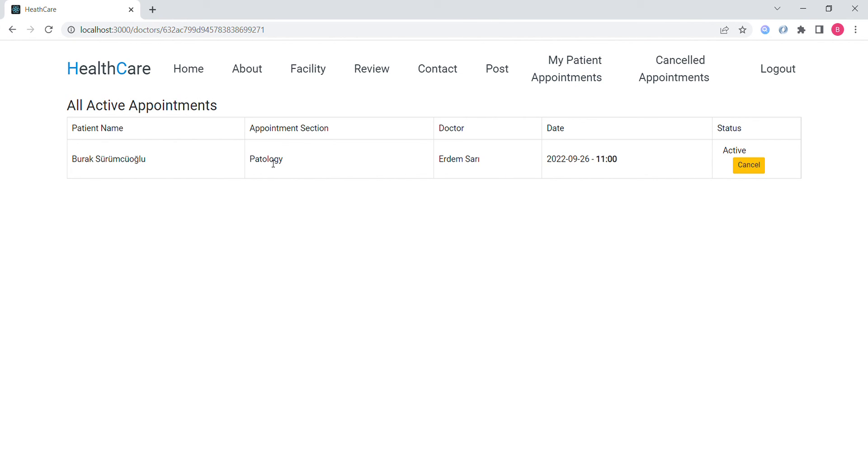
double_click(606, 159)
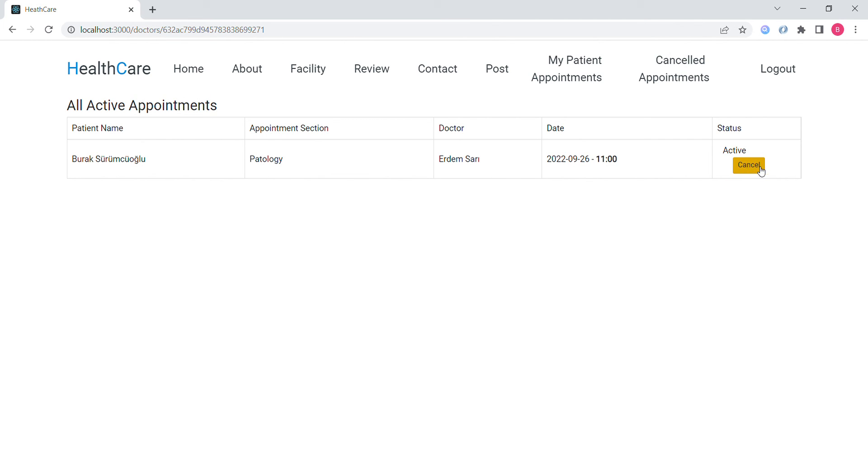
mouse_move(673, 76)
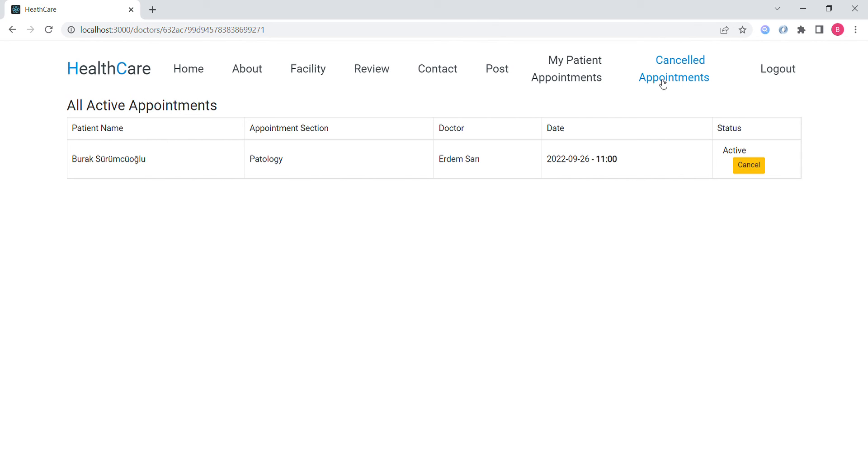
mouse_move(610, 101)
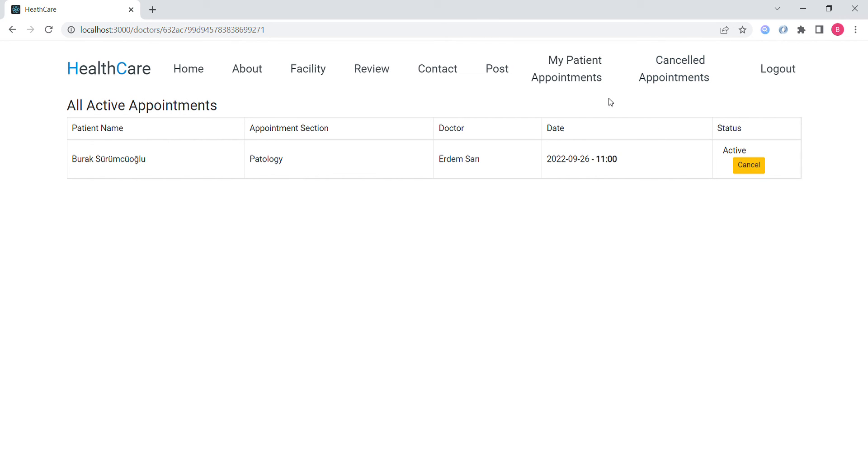
click(748, 165)
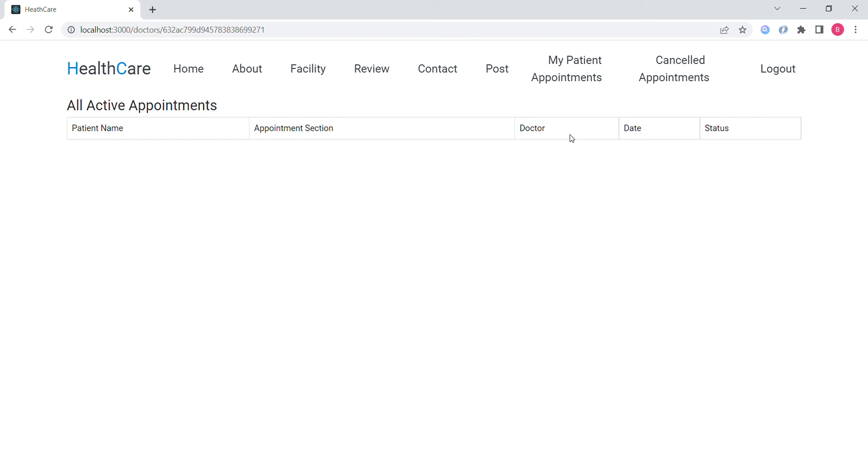
click(674, 69)
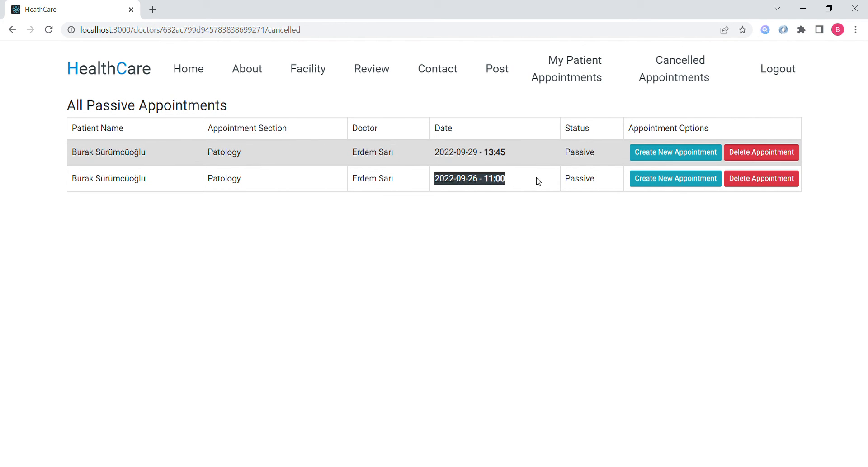
mouse_move(435, 183)
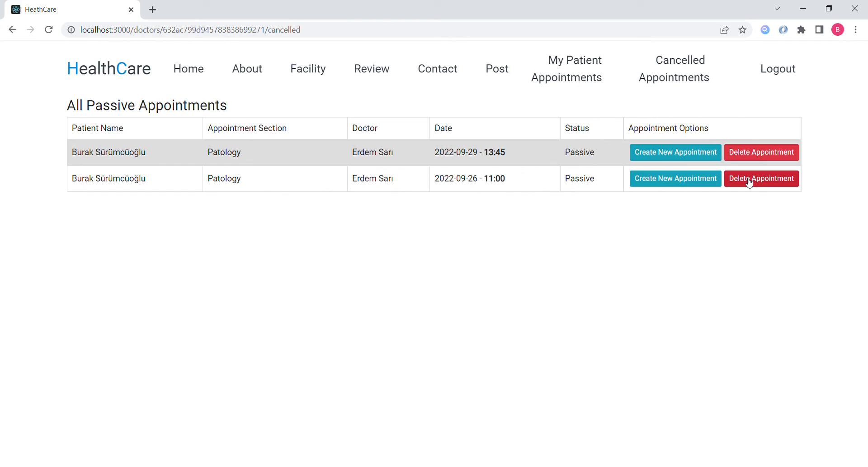
click(760, 178)
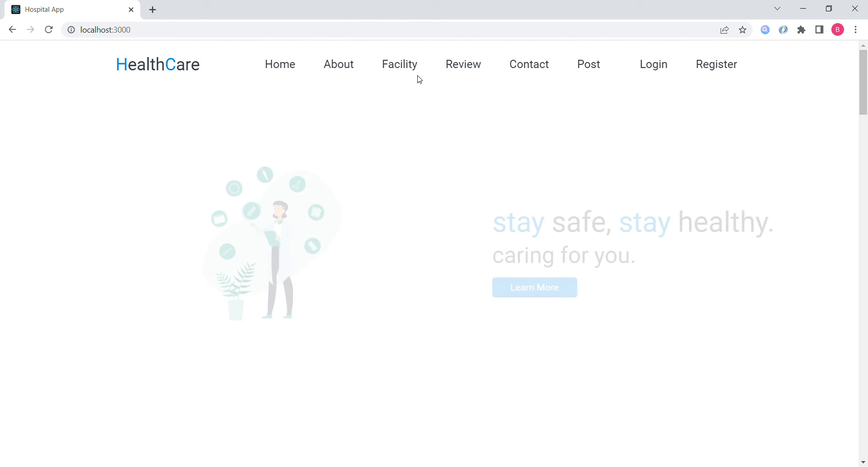
click(652, 64)
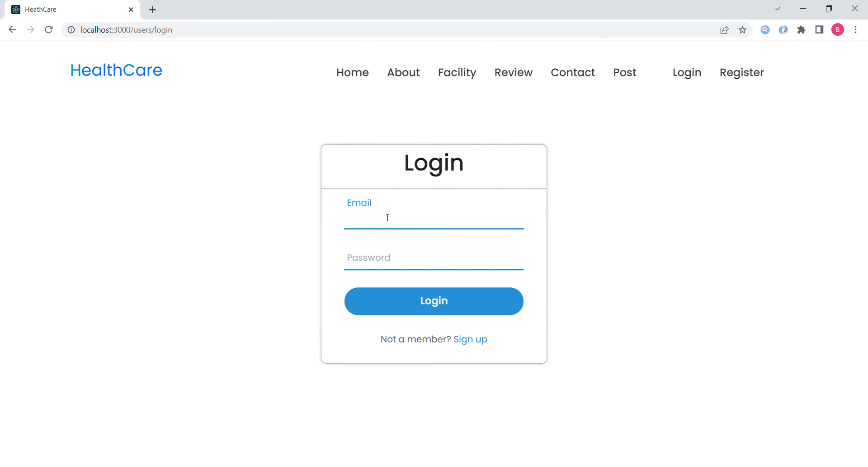
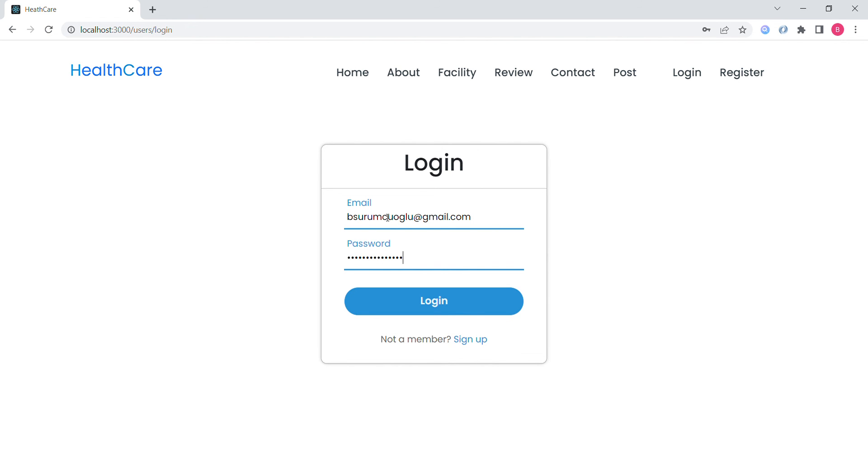
click(433, 301)
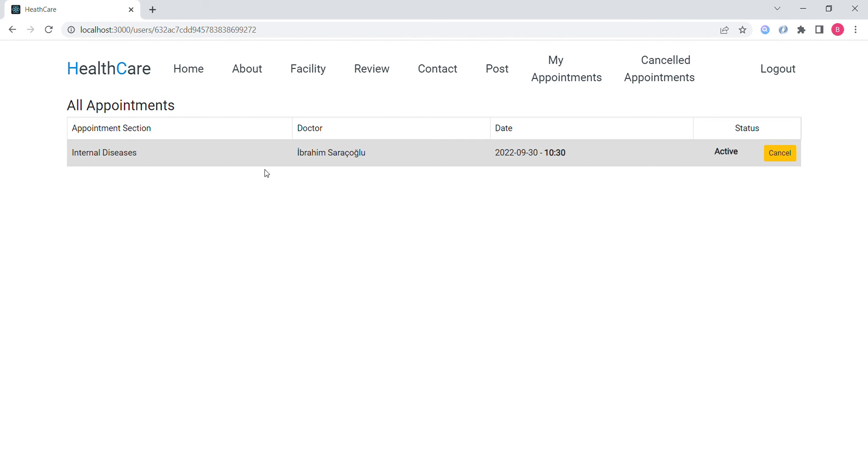
mouse_move(350, 168)
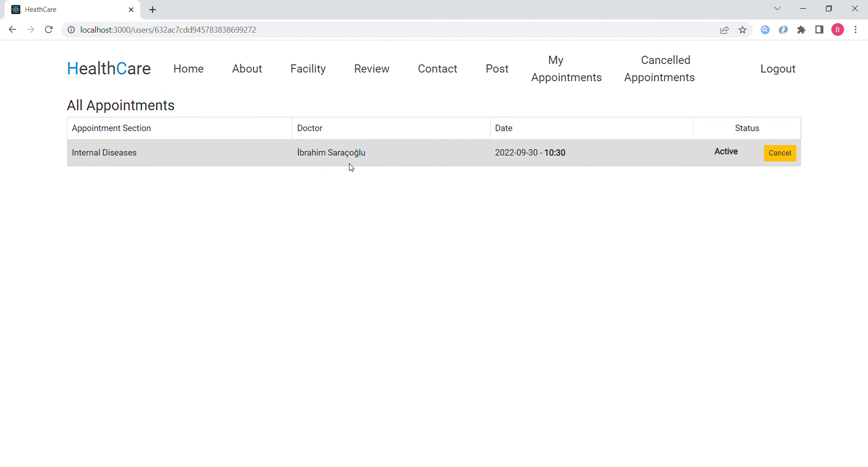
mouse_move(392, 118)
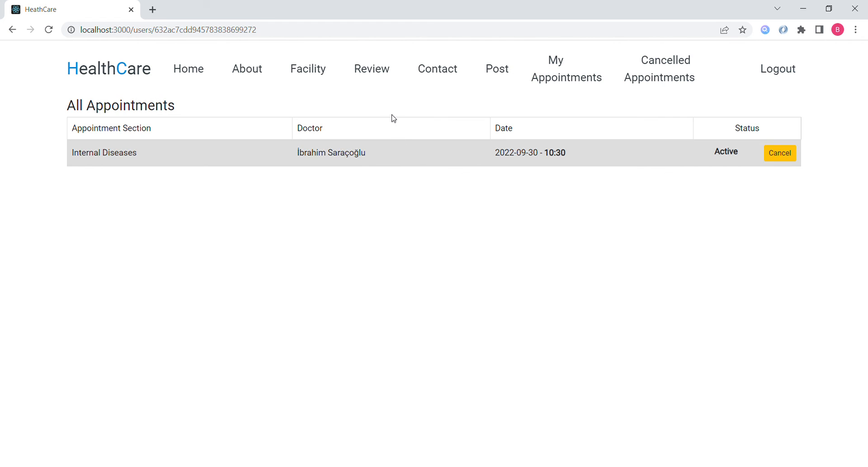